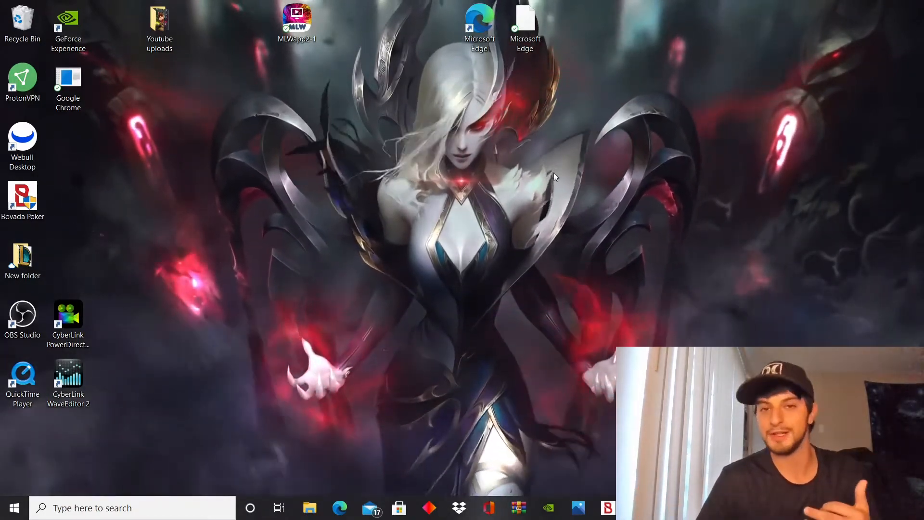
{"action": "mouse_move", "coordinate": [415, 110]}
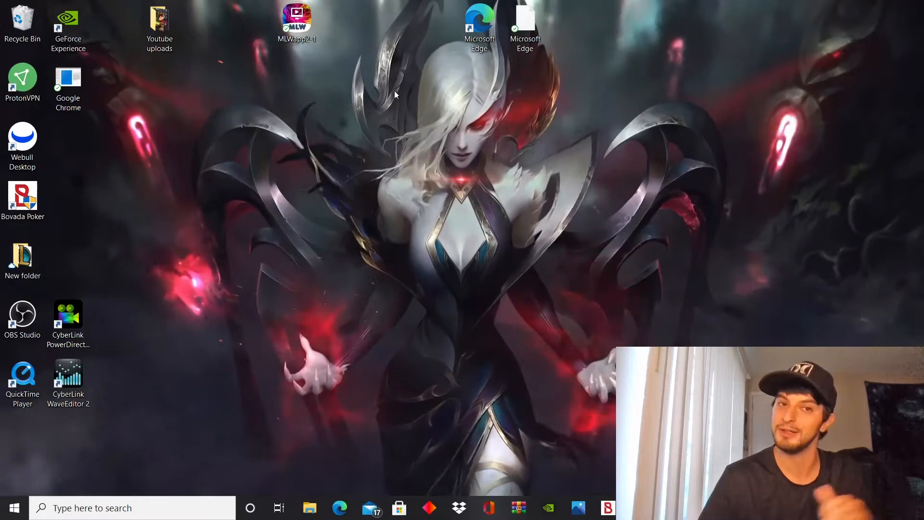
- Launch MLWapp 2.1 from its desktop shortcut
{"action": "double_click", "coordinate": [297, 23]}
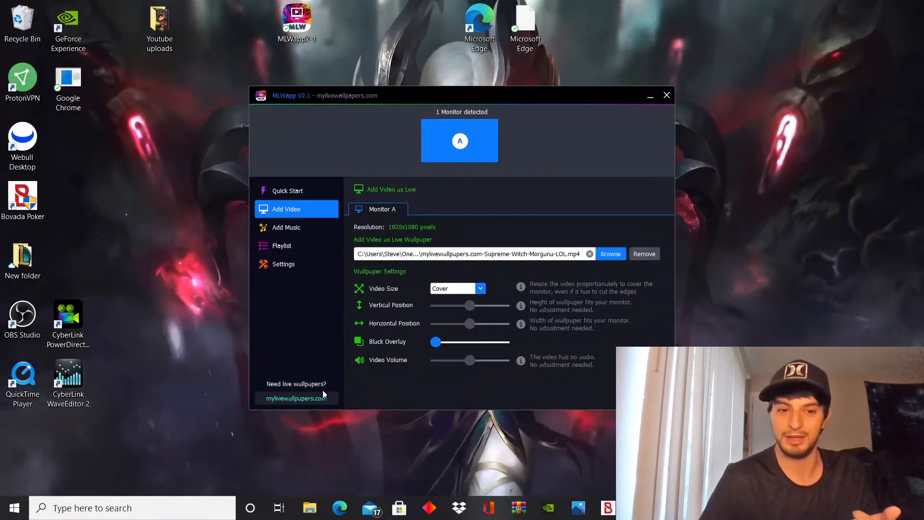
- Open mylivewallpapers.com in Edge from MLWapp's sidebar link
{"action": "left_click", "coordinate": [295, 398]}
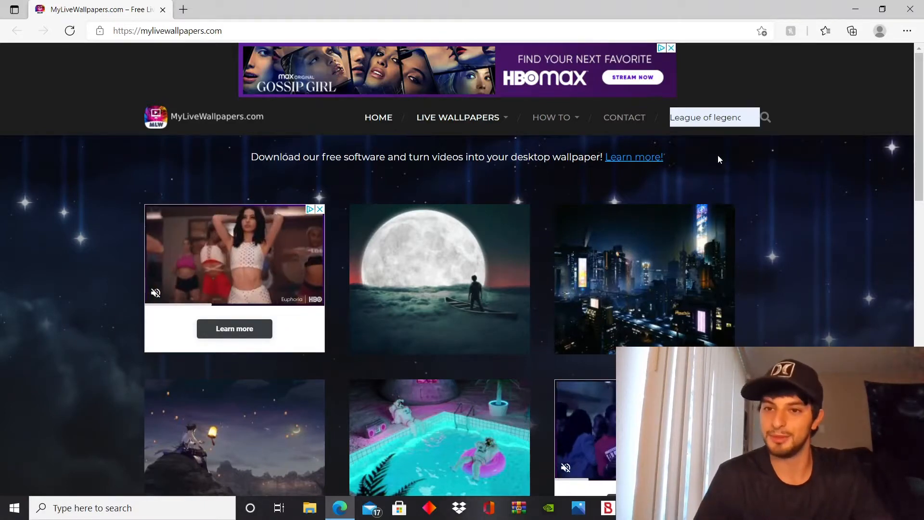
- Search 'League of legends', open Lux Glow, pause its preview and check the Download section
{"action": "left_click", "coordinate": [765, 116]}
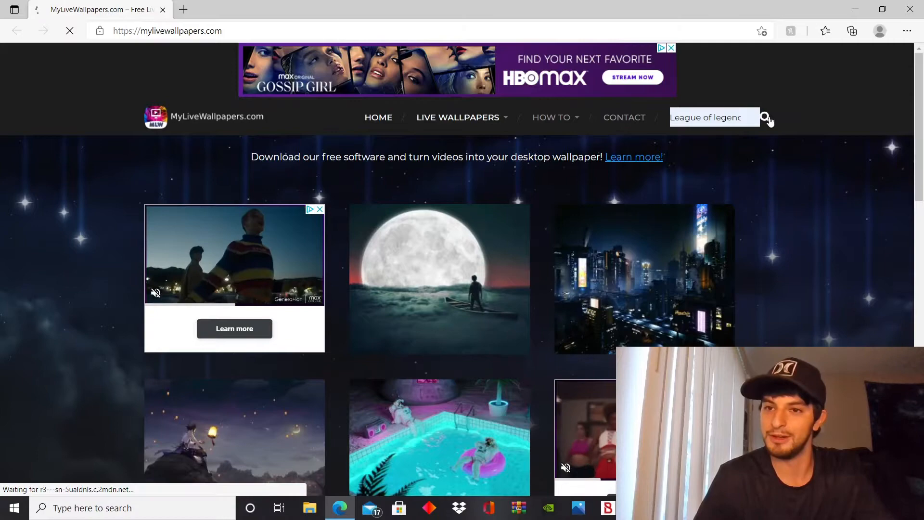
{"action": "left_click", "coordinate": [765, 117]}
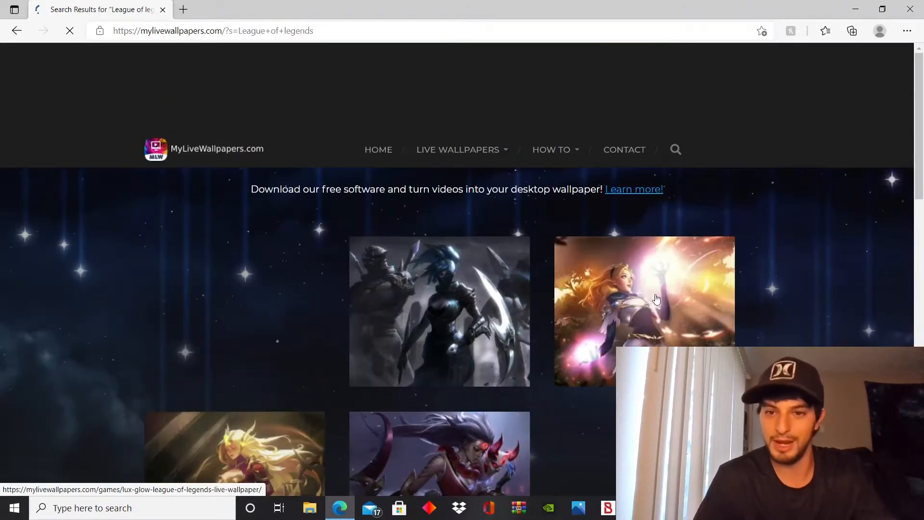
{"action": "scroll", "scroll_direction": "down", "scroll_amount": 3}
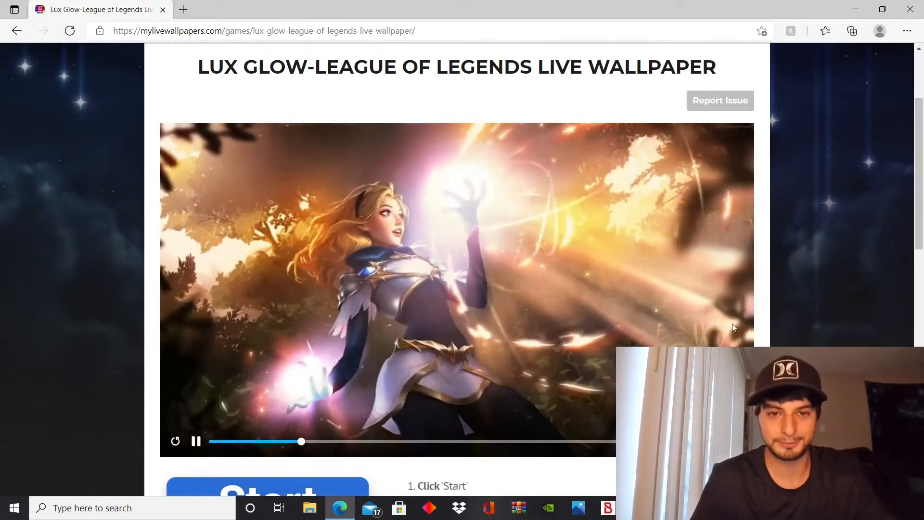
{"action": "left_click", "coordinate": [196, 441]}
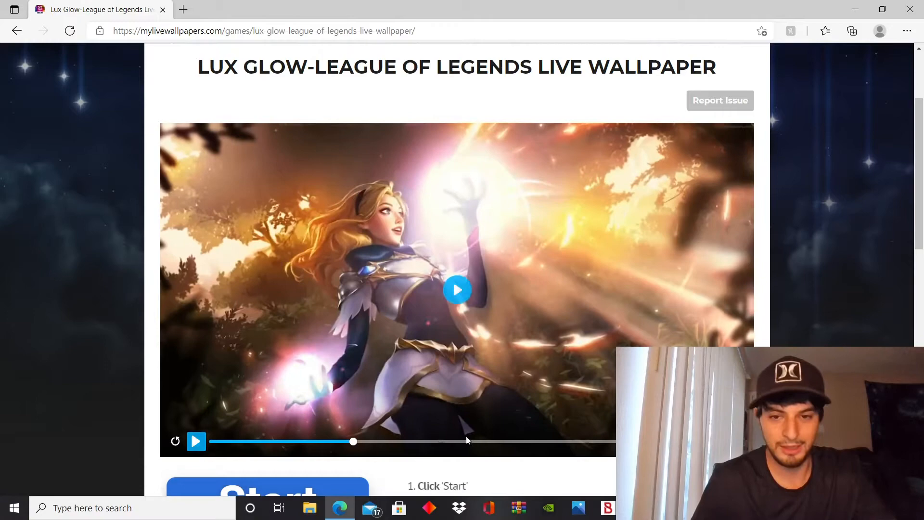
{"action": "scroll", "scroll_direction": "down", "scroll_amount": 3}
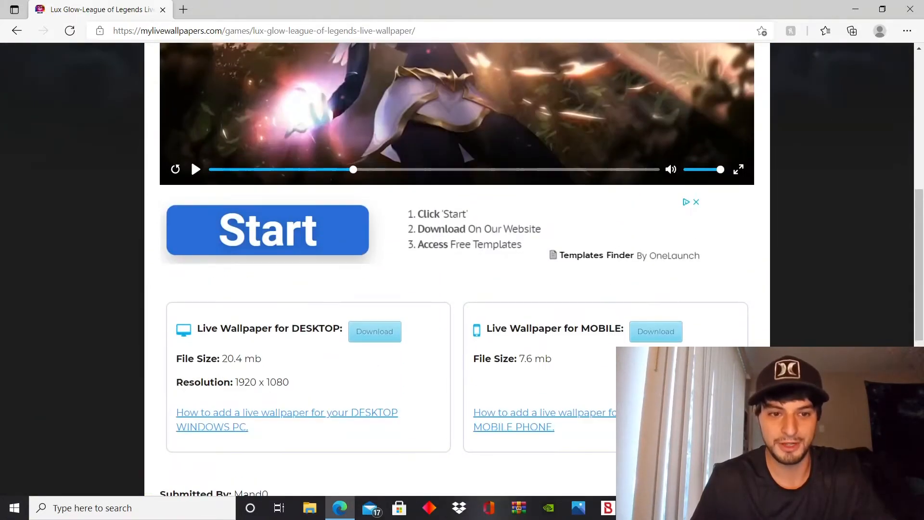
{"action": "mouse_move", "coordinate": [375, 331]}
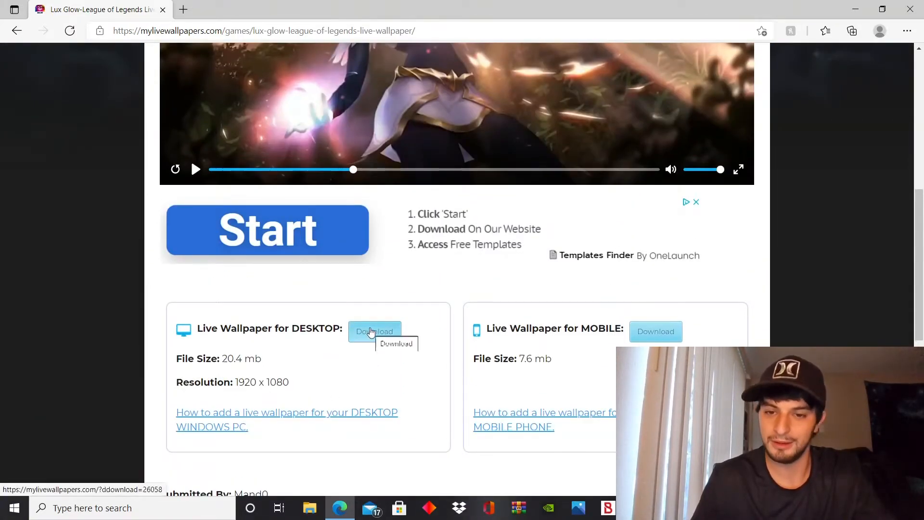
{"action": "scroll", "scroll_direction": "up", "scroll_amount": 3}
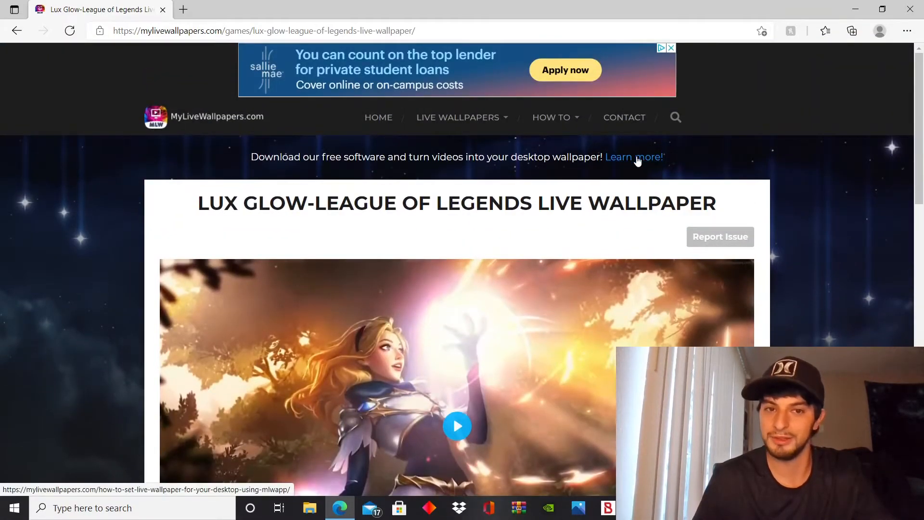
- Read the 'Learn more!' MLWapp guide down to the V2.1 Download button, then close Edge
{"action": "left_click", "coordinate": [633, 157]}
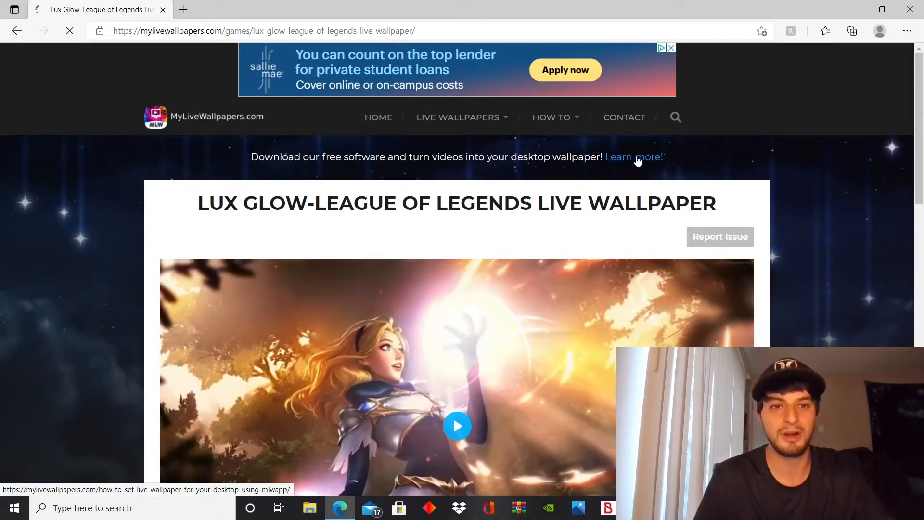
{"action": "left_click", "coordinate": [635, 157]}
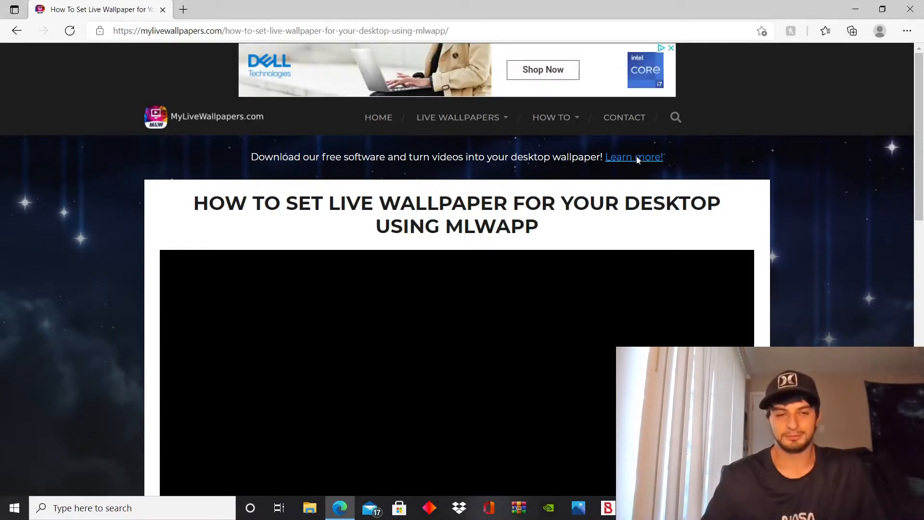
{"action": "scroll", "scroll_direction": "down", "scroll_amount": 3}
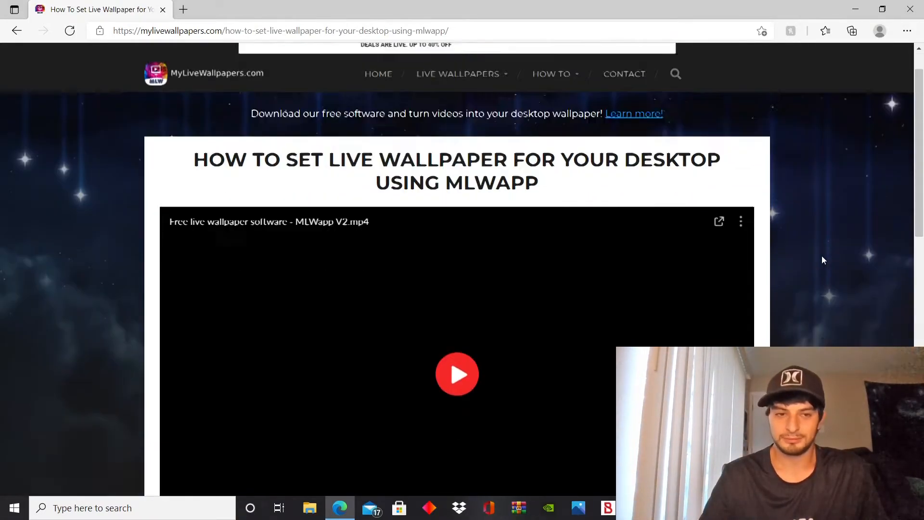
{"action": "scroll", "scroll_direction": "down", "scroll_amount": 3}
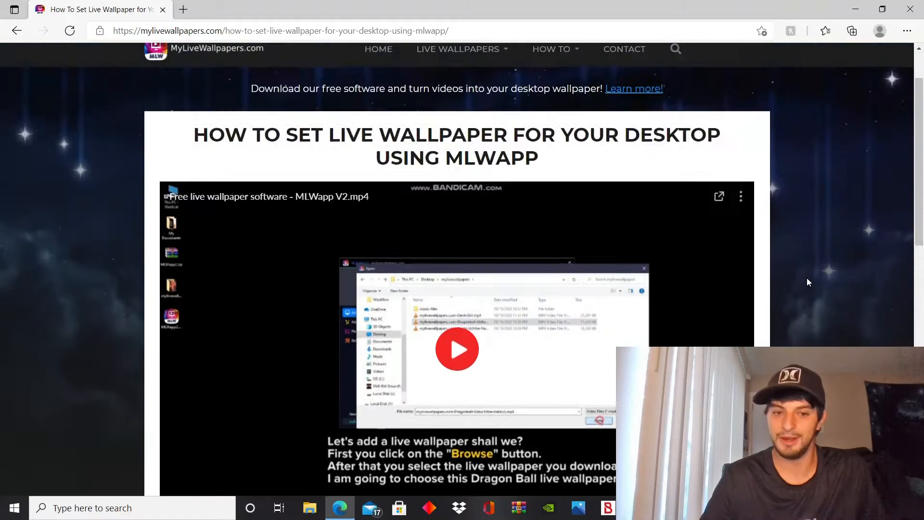
{"action": "scroll", "scroll_direction": "down", "scroll_amount": 3}
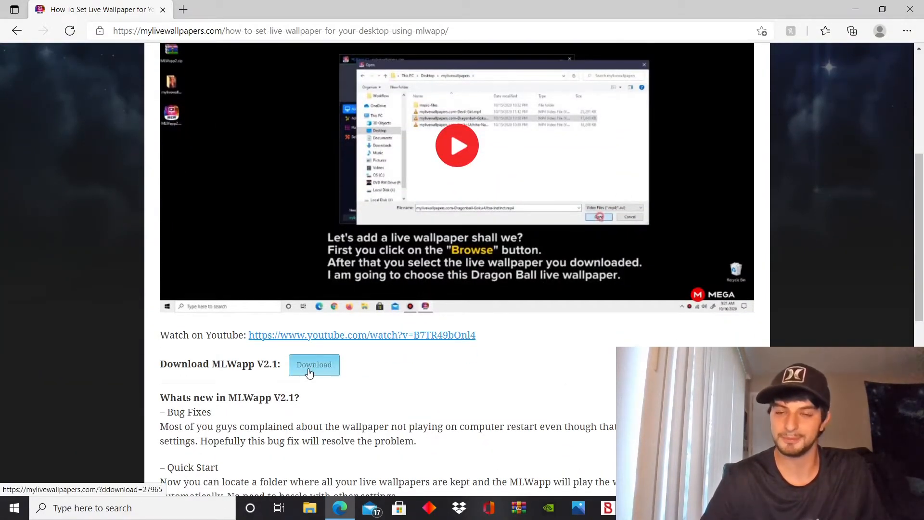
{"action": "mouse_move", "coordinate": [914, 8]}
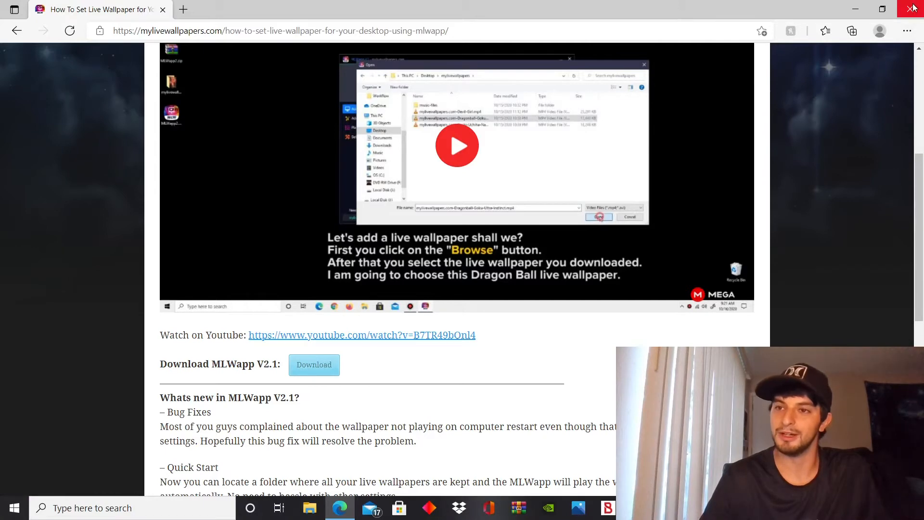
{"action": "left_click", "coordinate": [913, 8]}
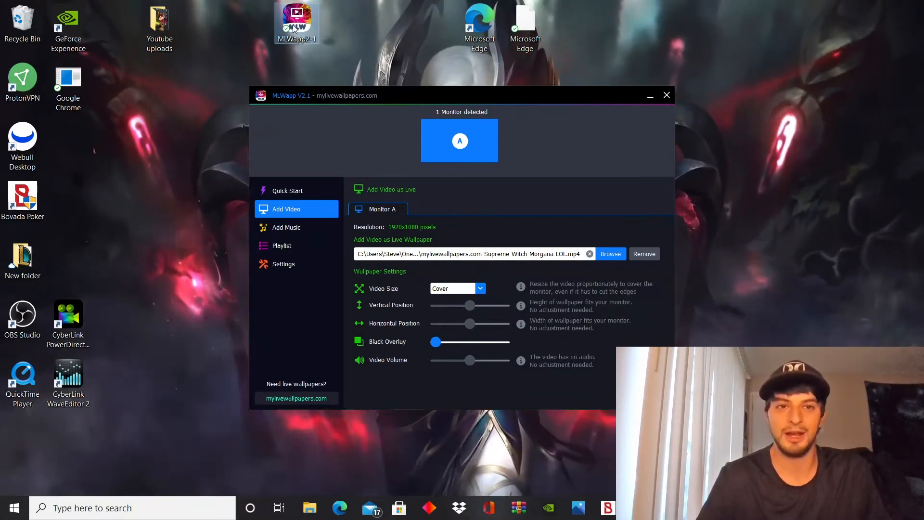
{"action": "mouse_move", "coordinate": [297, 24]}
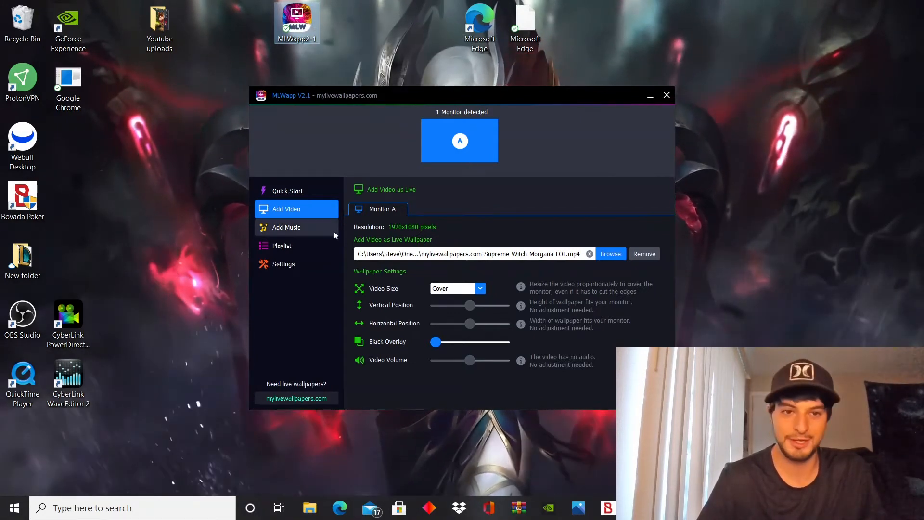
{"action": "left_click", "coordinate": [288, 191]}
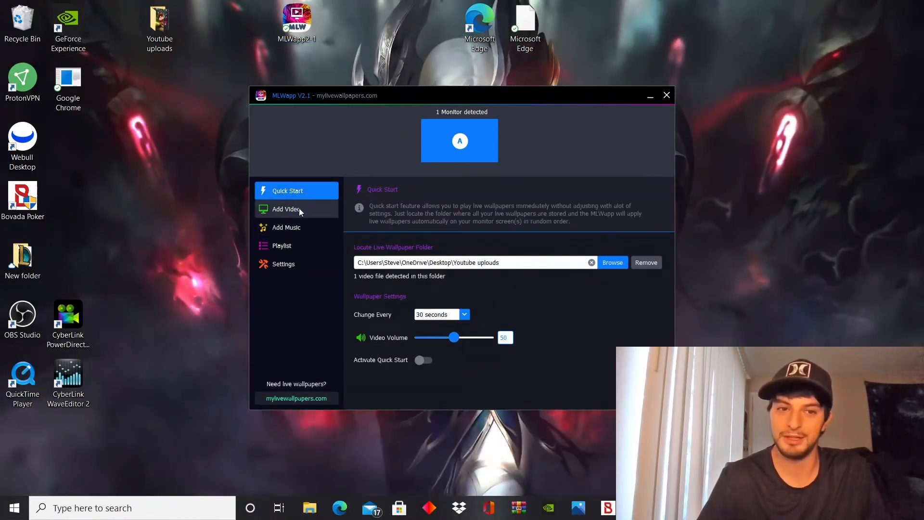
{"action": "left_click", "coordinate": [288, 208]}
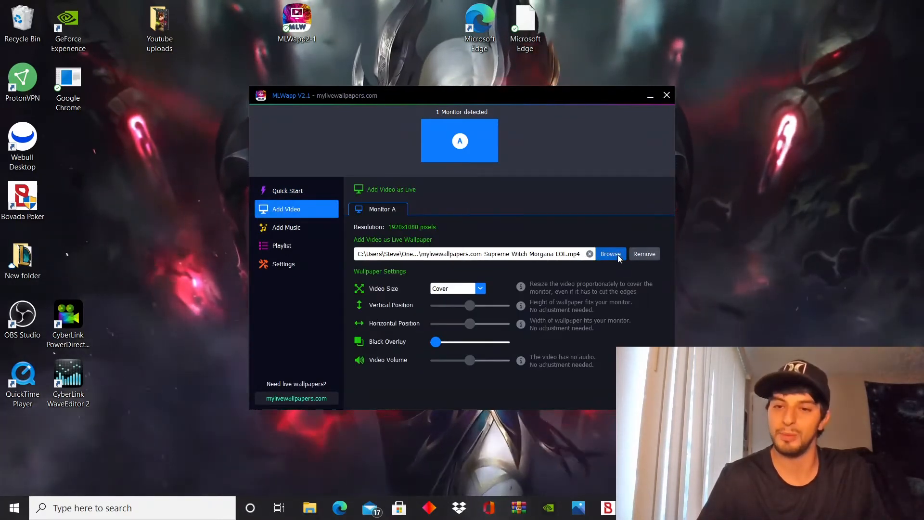
{"action": "left_click", "coordinate": [611, 254]}
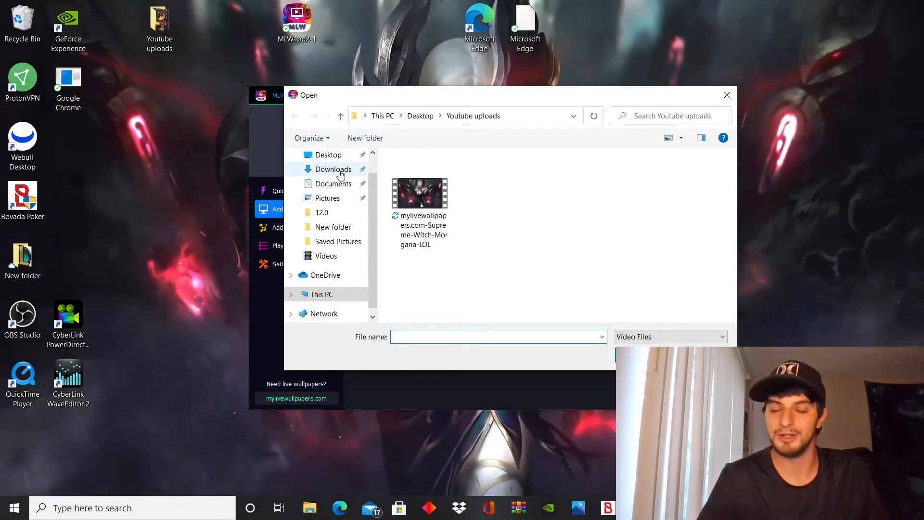
{"action": "left_click", "coordinate": [333, 169]}
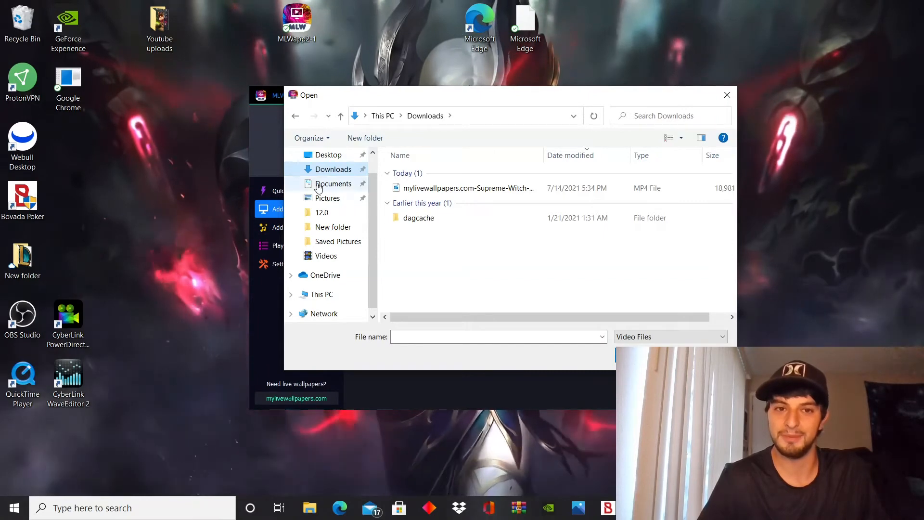
{"action": "left_click", "coordinate": [328, 154]}
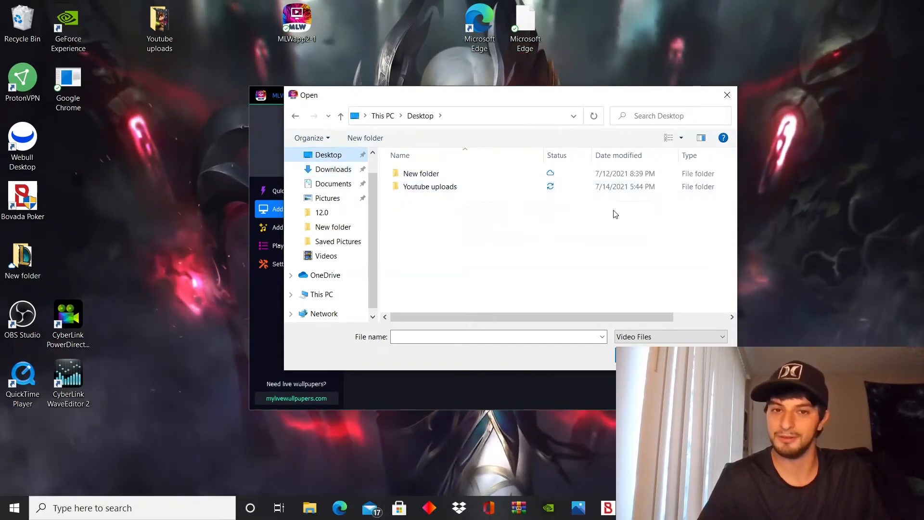
{"action": "mouse_move", "coordinate": [727, 95]}
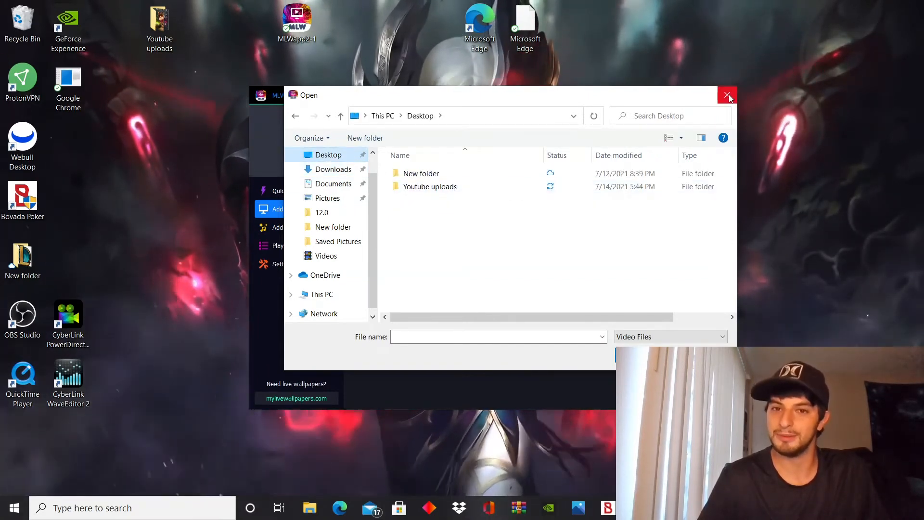
{"action": "left_click", "coordinate": [730, 95]}
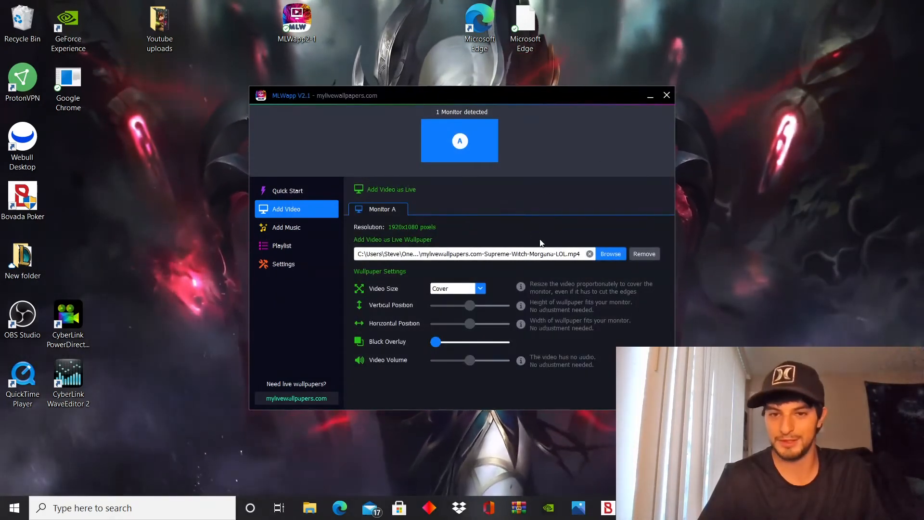
{"action": "mouse_move", "coordinate": [576, 276]}
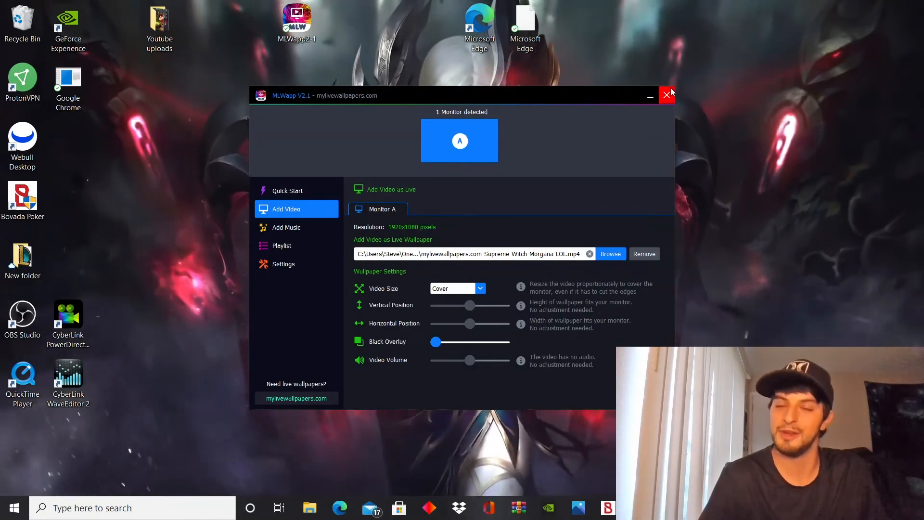
- Close the MLWapp window, leaving the Morgana live wallpaper playing
{"action": "left_click", "coordinate": [667, 95]}
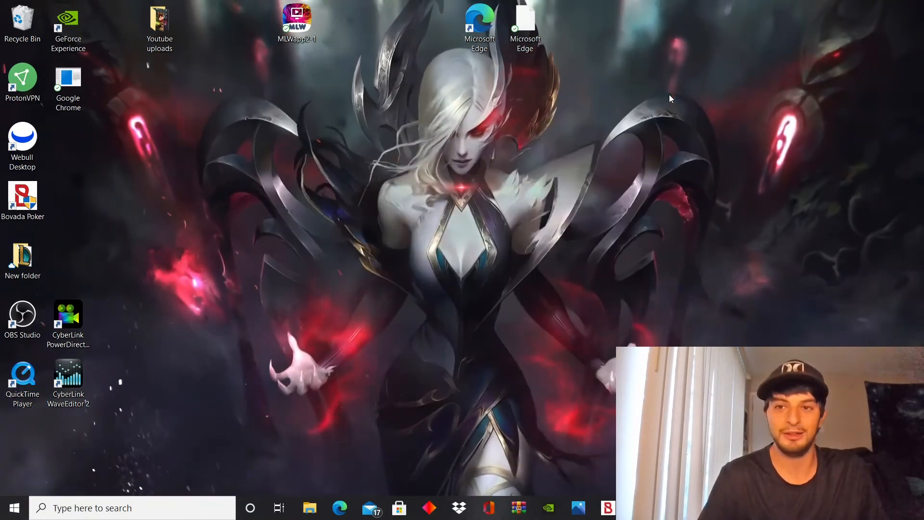
{"action": "mouse_move", "coordinate": [519, 280]}
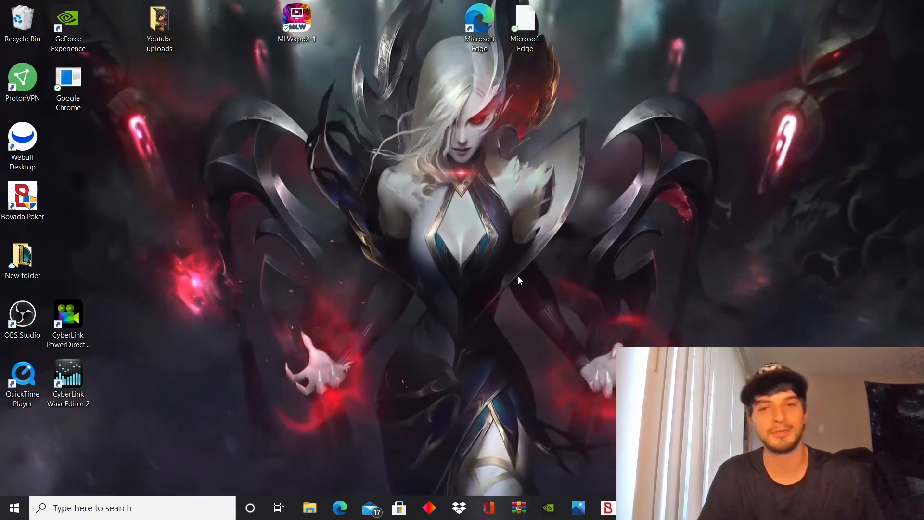